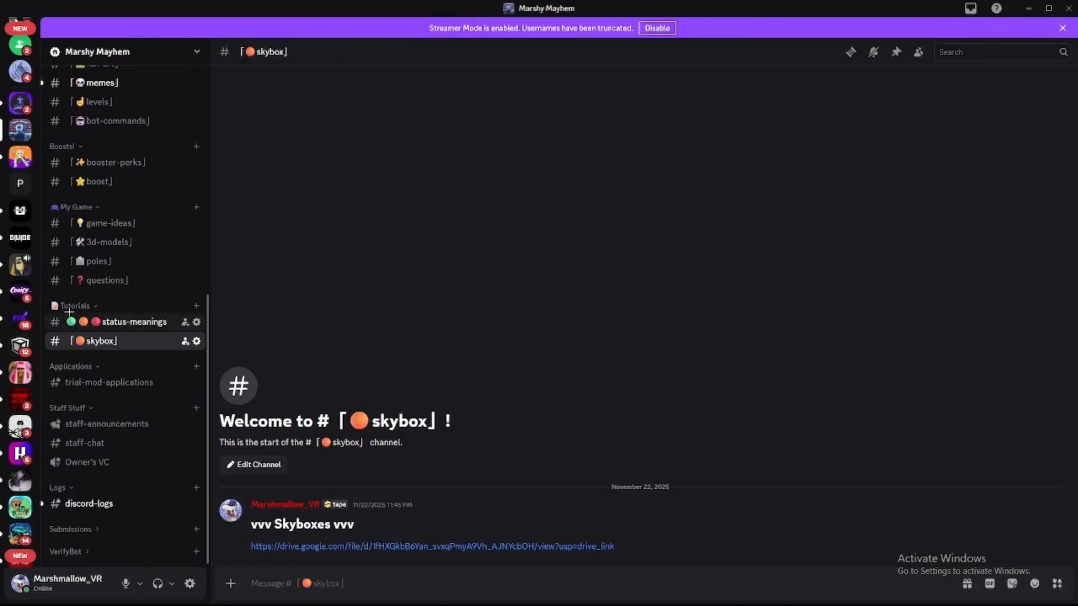
{"action": "mouse_move", "coordinate": [386, 546]}
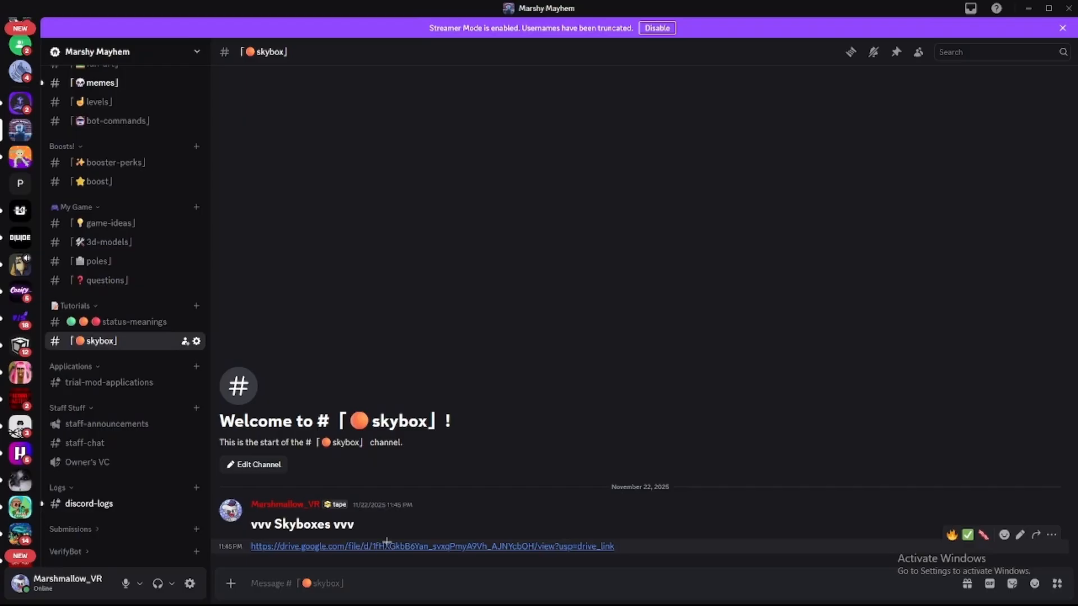
{"action": "mouse_move", "coordinate": [307, 548]}
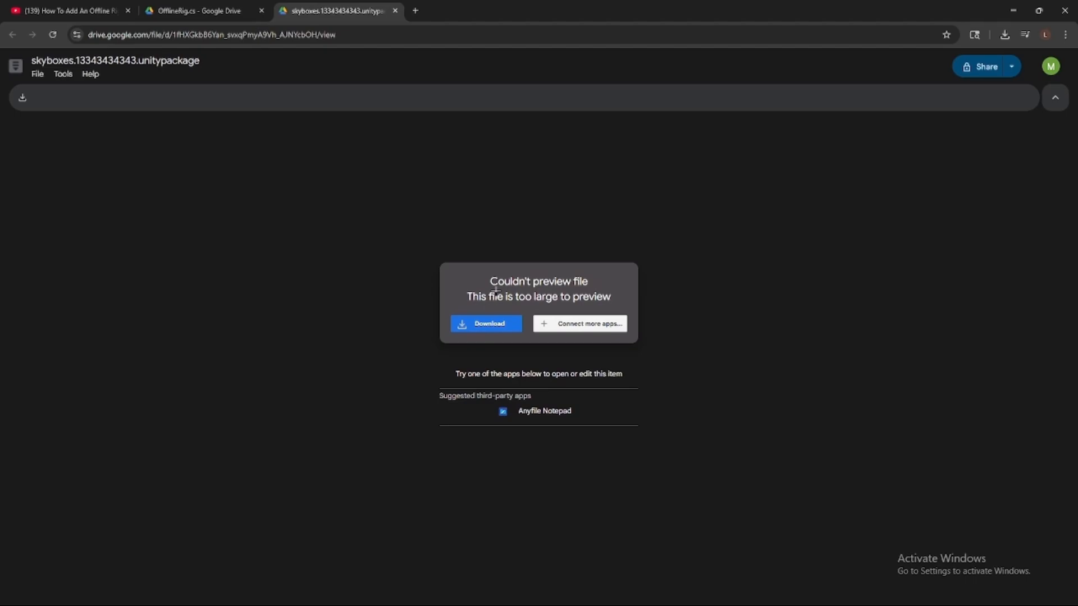
{"action": "mouse_move", "coordinate": [440, 268]}
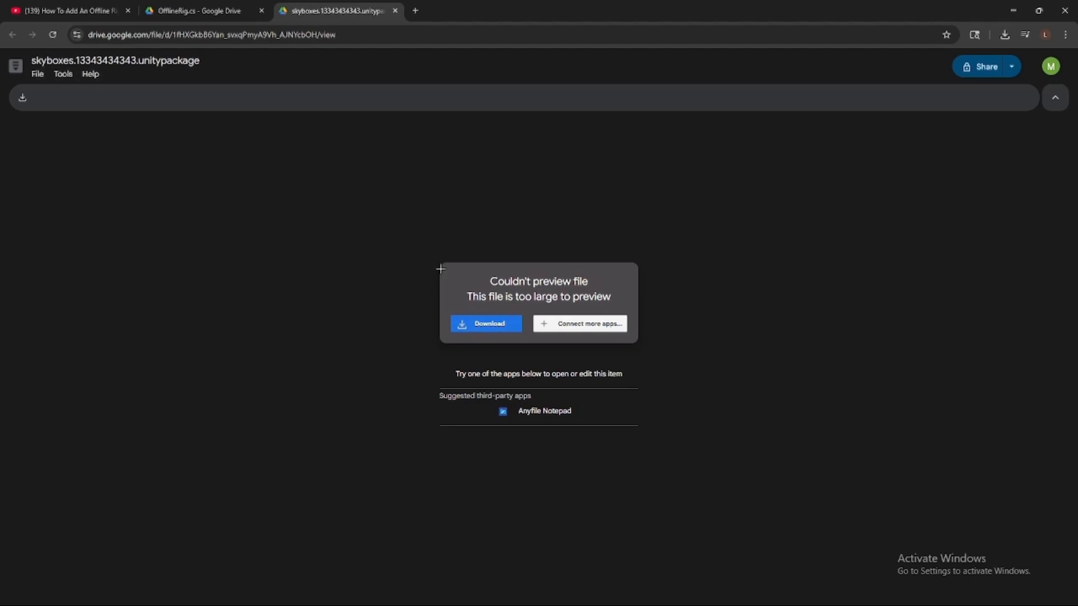
- Download the 366 MB skyboxes unitypackage from Google Drive despite the virus-scan warning, then open it
{"action": "left_click", "coordinate": [485, 324]}
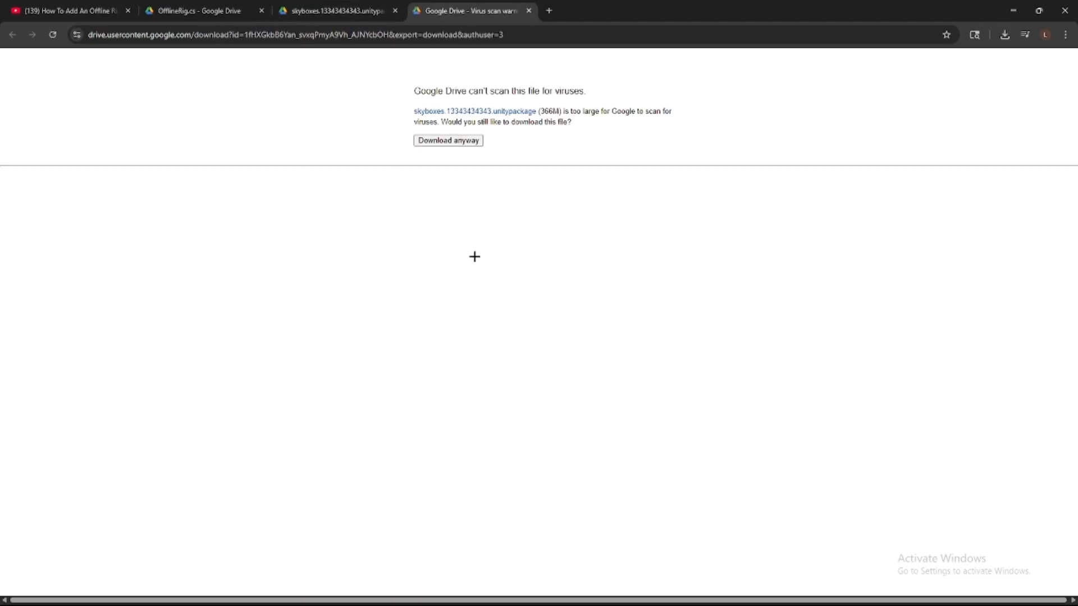
{"action": "mouse_move", "coordinate": [575, 142]}
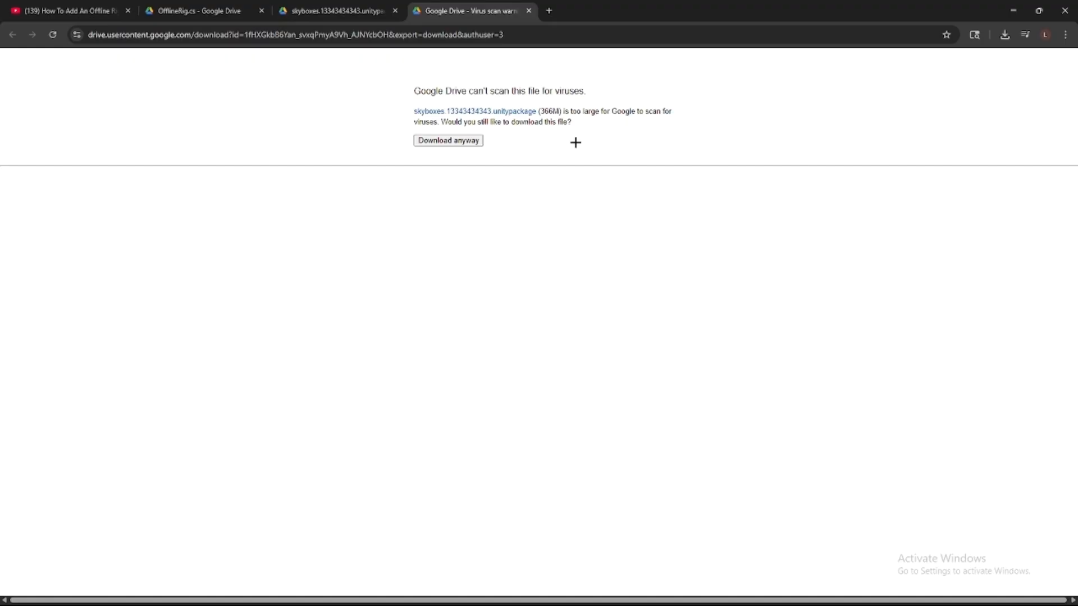
{"action": "mouse_move", "coordinate": [466, 135]}
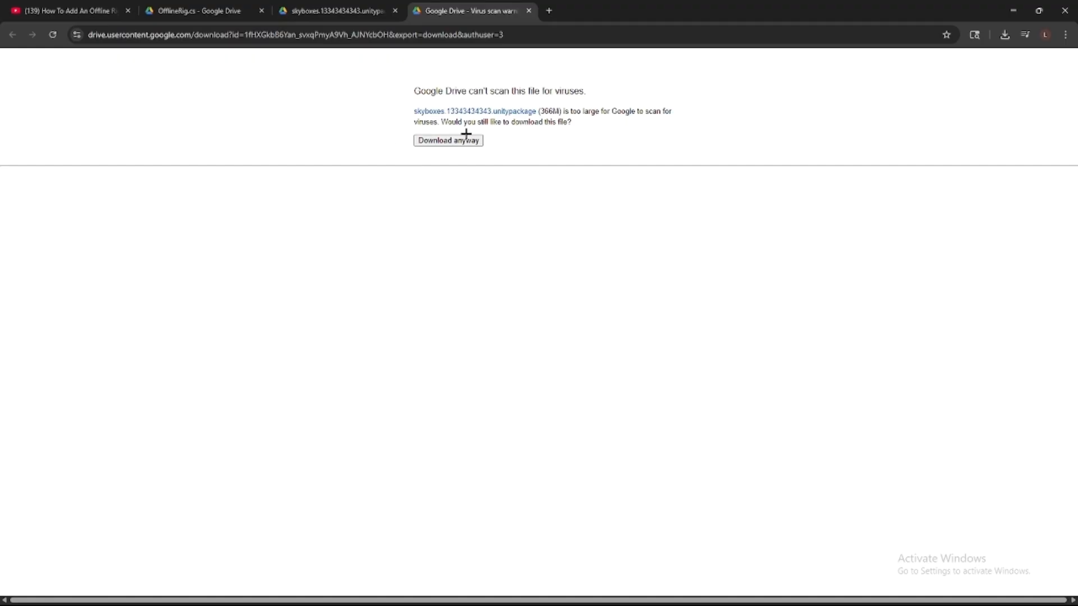
{"action": "left_click", "coordinate": [448, 141]}
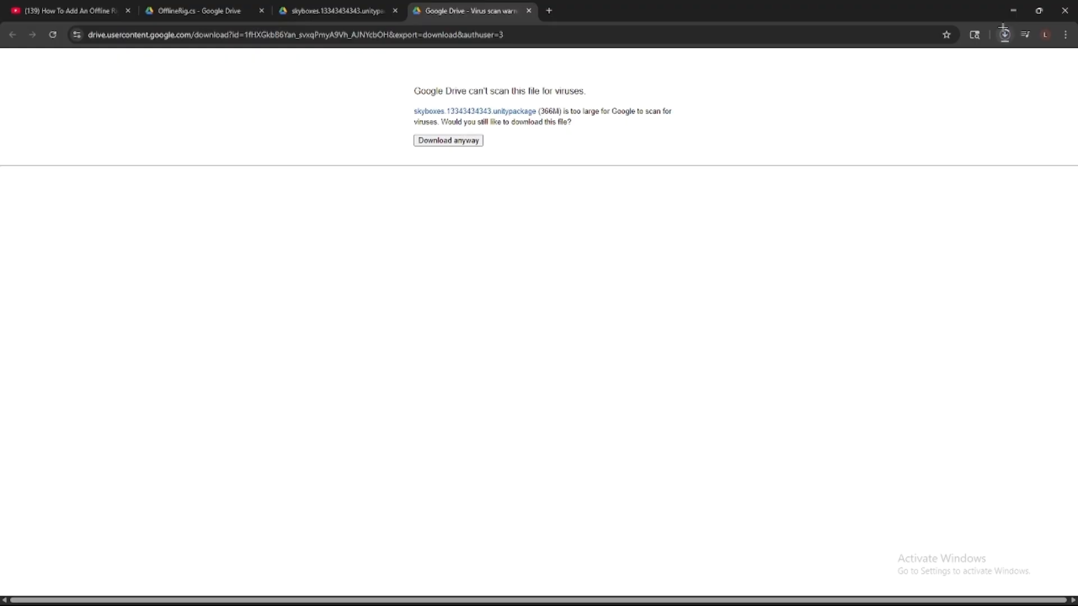
{"action": "left_click", "coordinate": [1004, 34]}
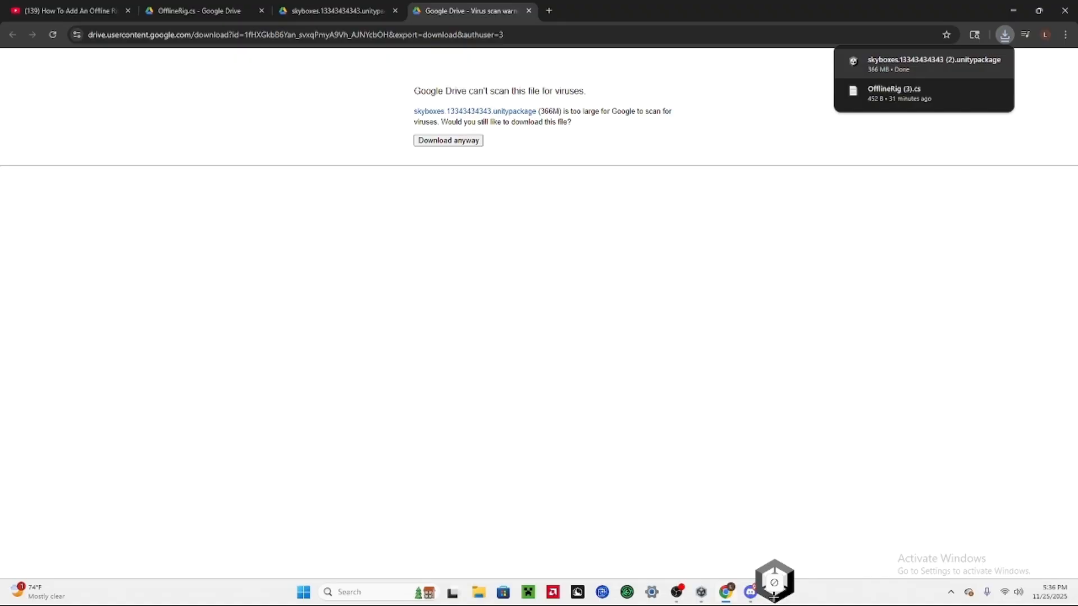
{"action": "left_click", "coordinate": [773, 592]}
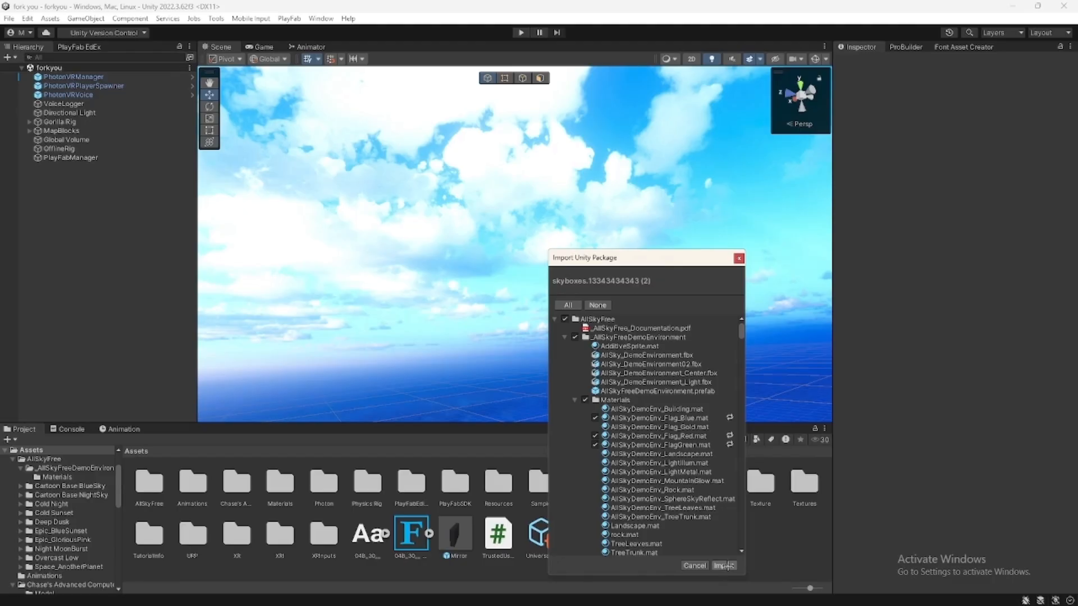
{"action": "mouse_move", "coordinate": [729, 279]}
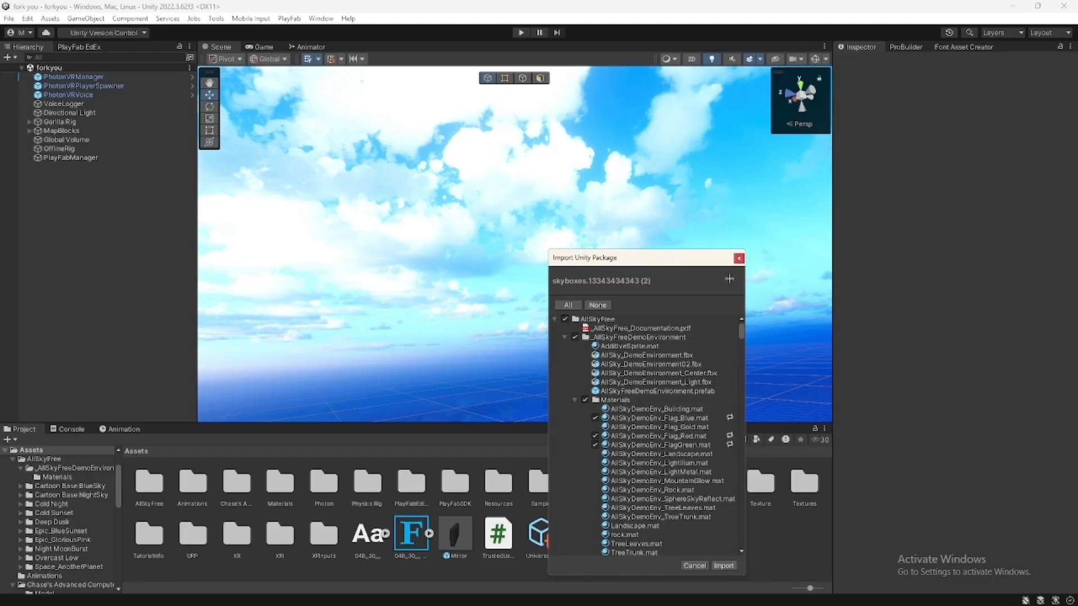
- Import every item of the AllSkyFree package into the project
{"action": "left_click", "coordinate": [693, 566]}
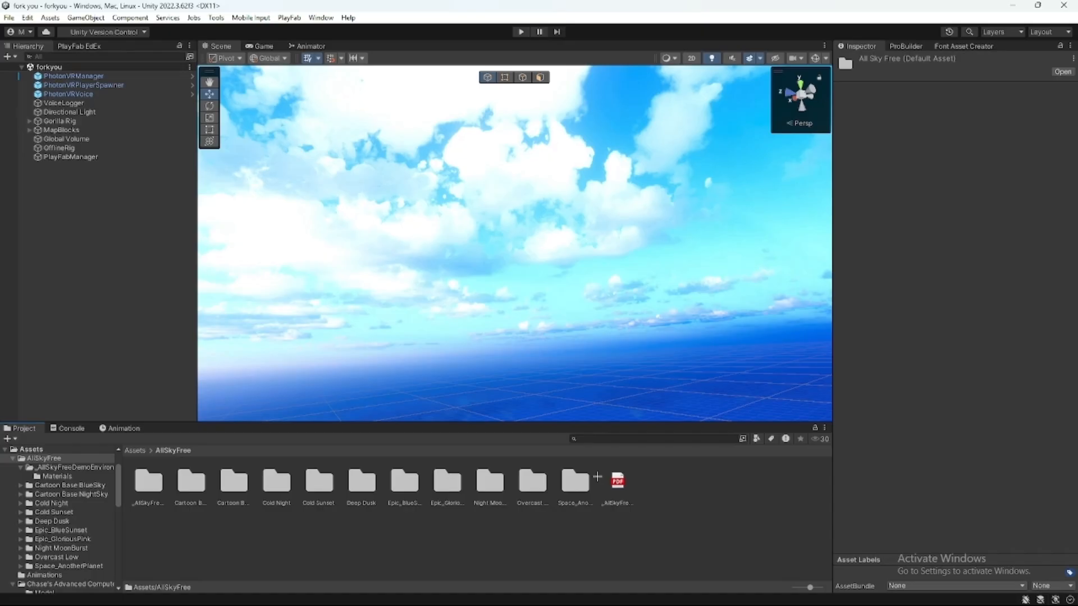
{"action": "mouse_move", "coordinate": [491, 581]}
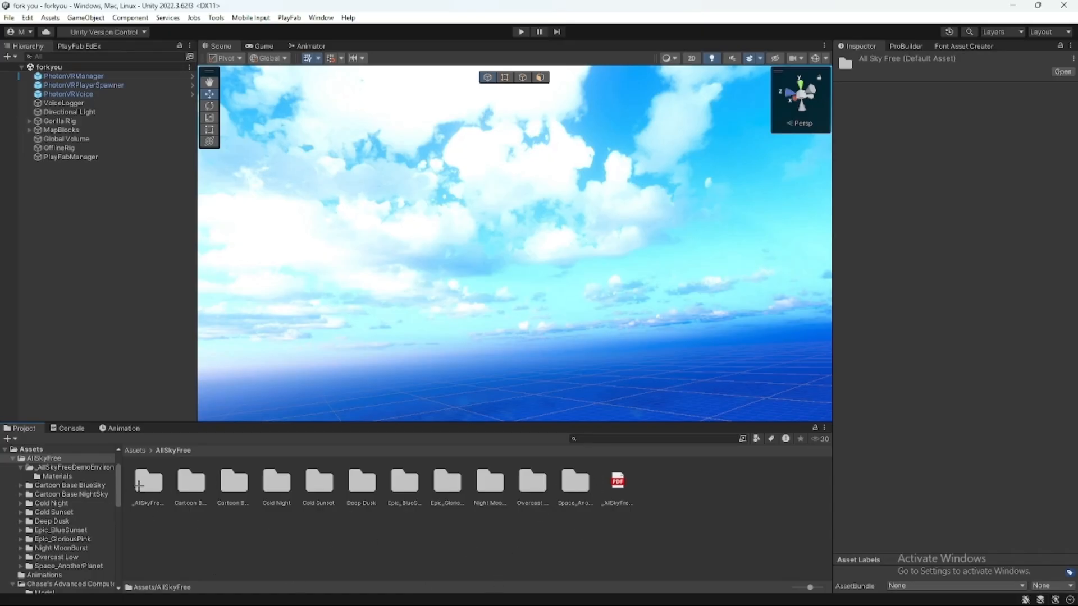
- Open the _AllSkyFreeDemoEnvironment folder inside AllSkyFree
{"action": "double_click", "coordinate": [144, 481]}
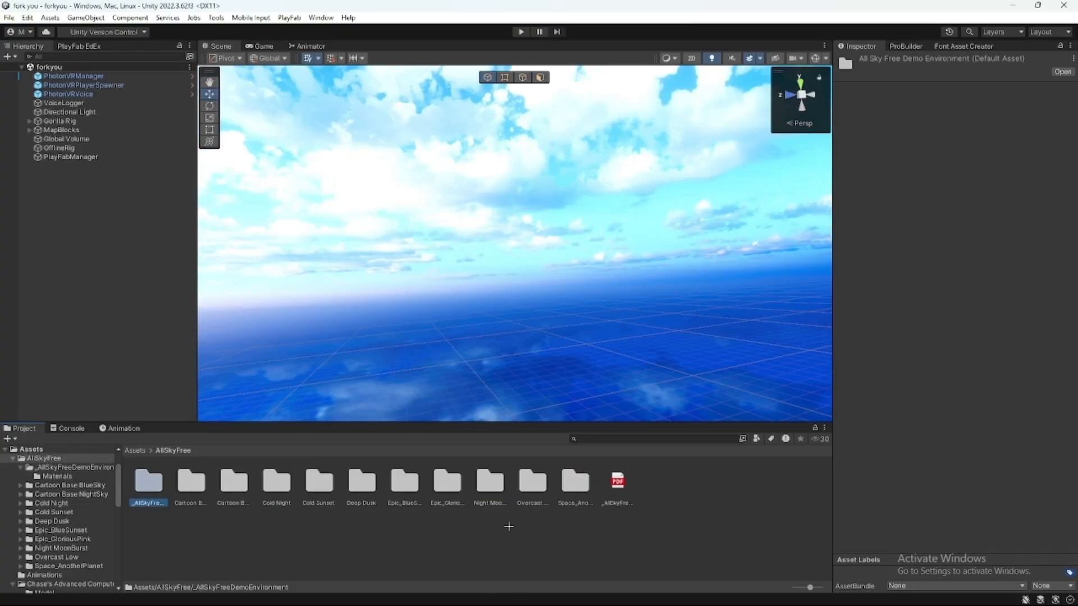
{"action": "mouse_move", "coordinate": [424, 517]}
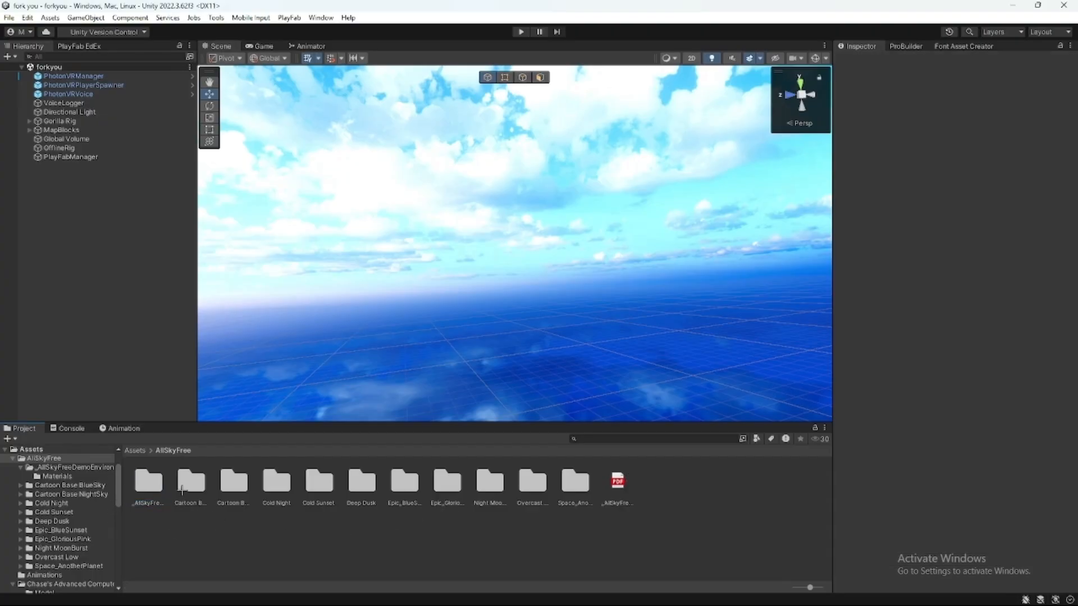
{"action": "mouse_move", "coordinate": [498, 488]}
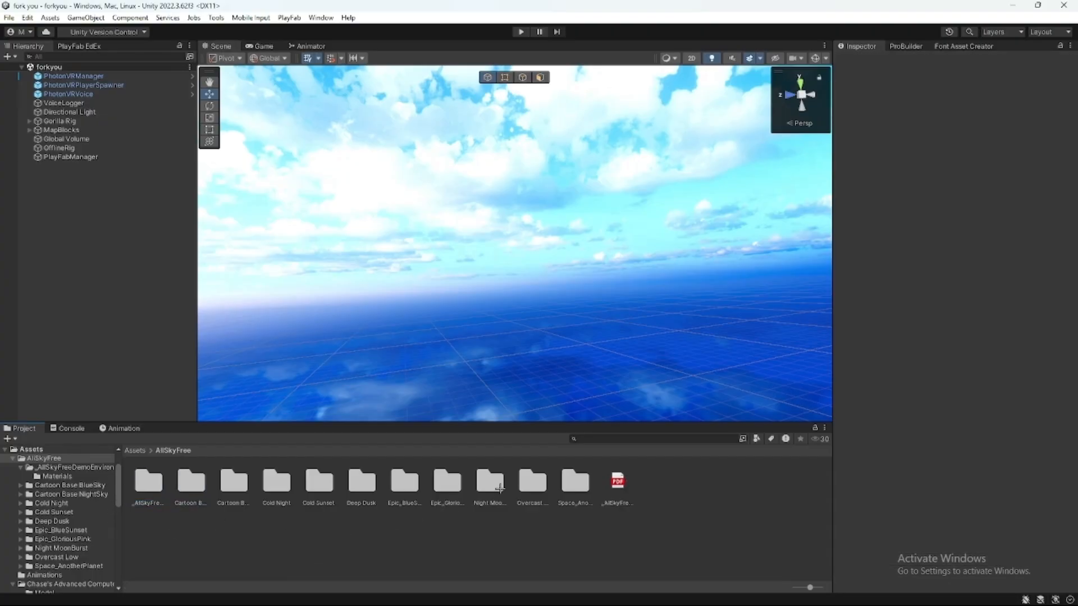
- Preview Cartoon Base NightSky, Cold Night, then Cold Sunset skyboxes in the Scene view
{"action": "double_click", "coordinate": [490, 481]}
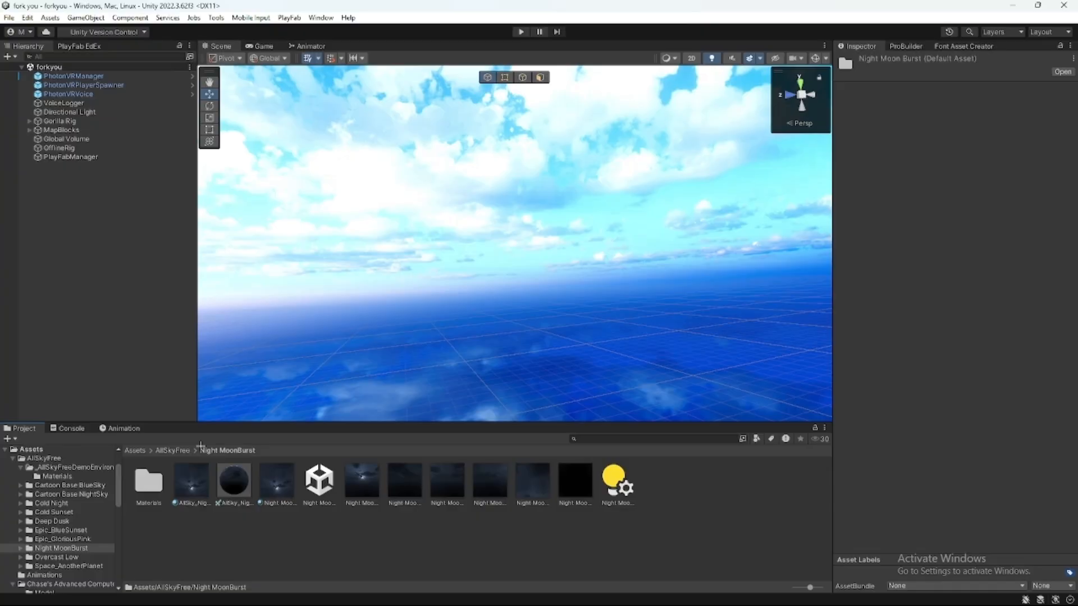
{"action": "left_click", "coordinate": [61, 529]}
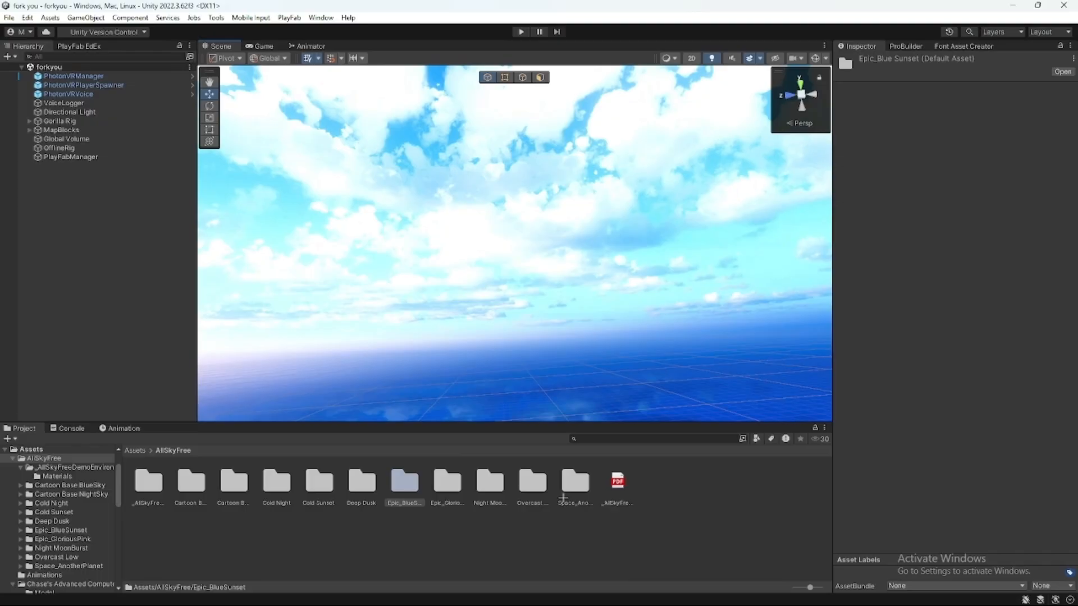
{"action": "left_click", "coordinate": [190, 481]}
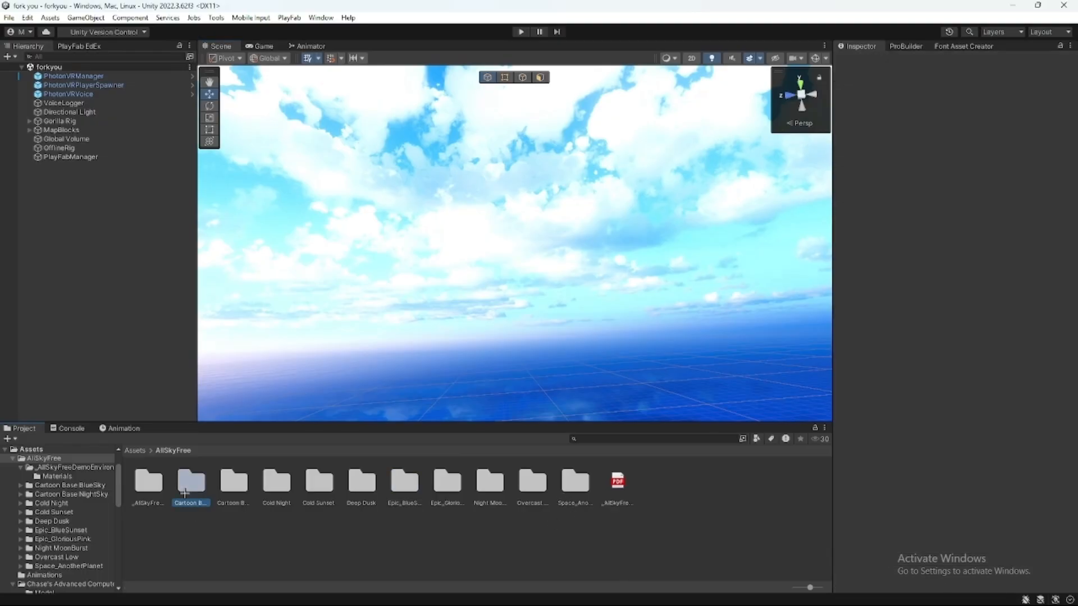
{"action": "double_click", "coordinate": [190, 481]}
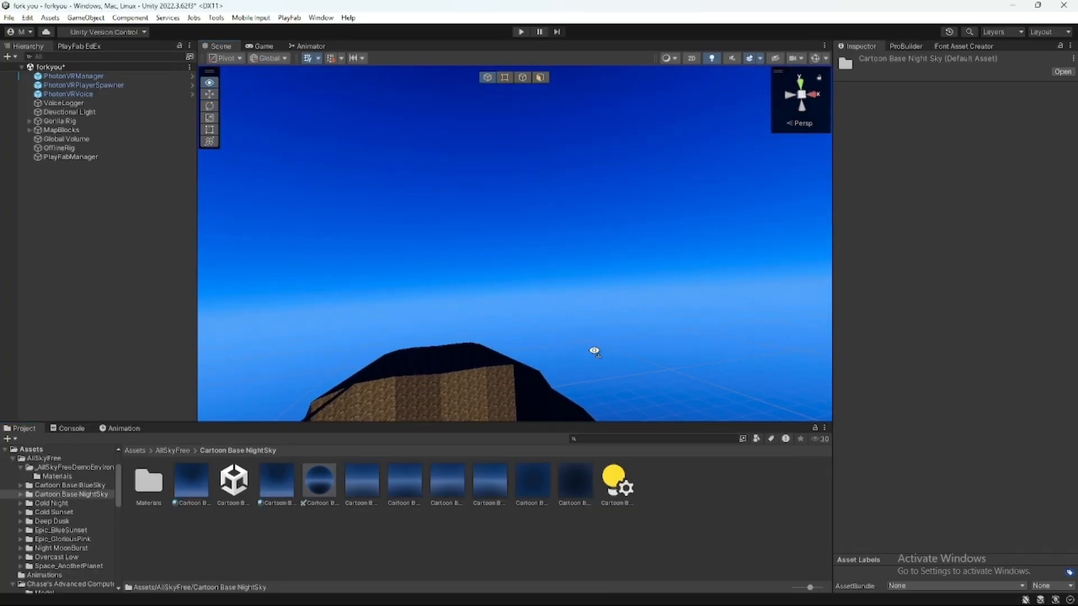
{"action": "left_click", "coordinate": [50, 503]}
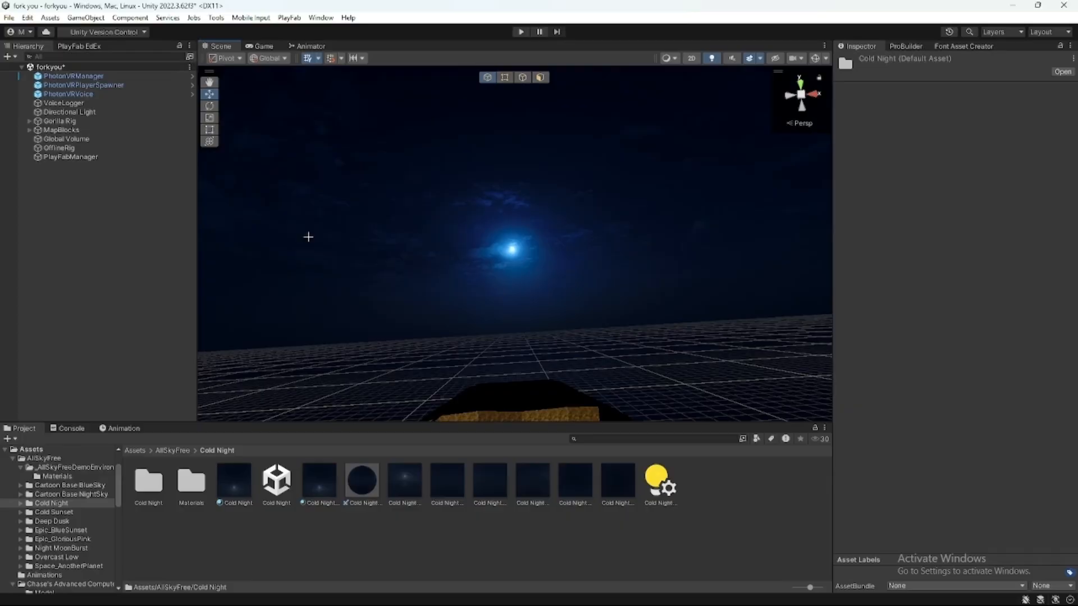
{"action": "mouse_move", "coordinate": [444, 246]}
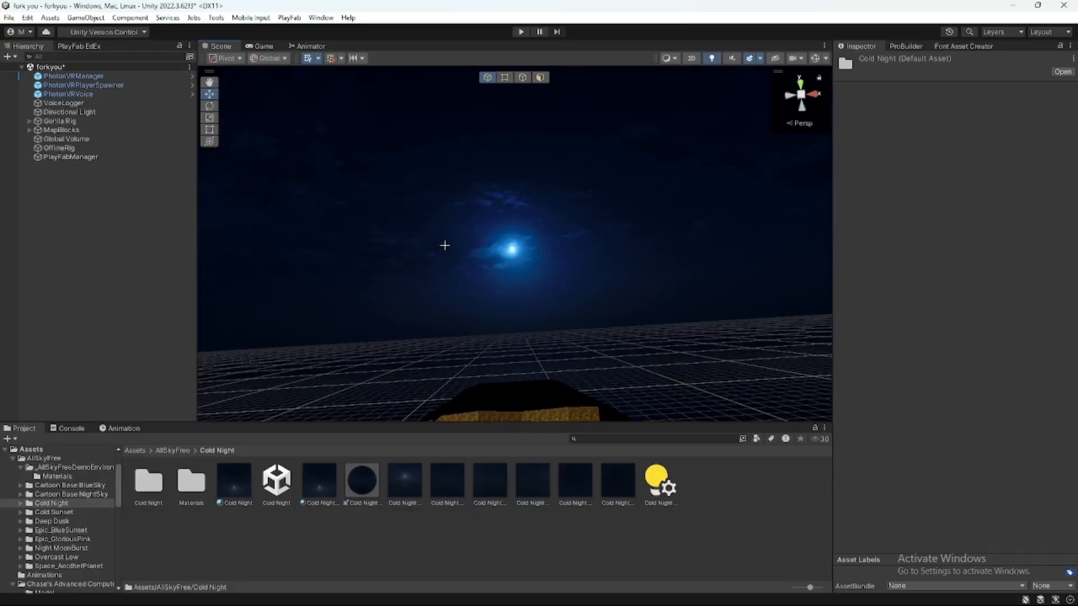
{"action": "left_click", "coordinate": [53, 512]}
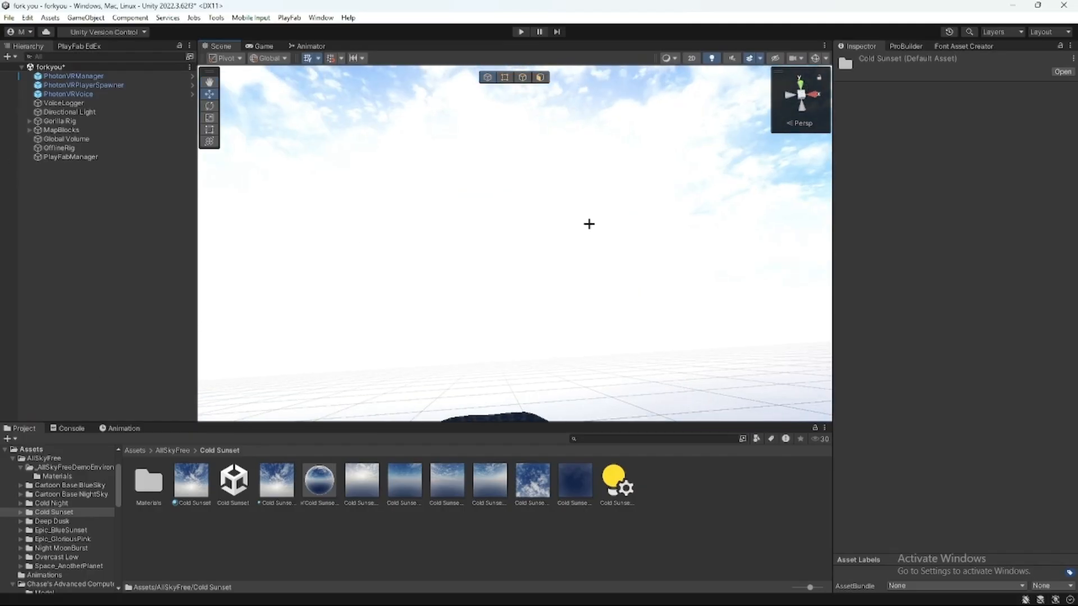
- Preview Epic_BlueSunset and Epic_GloriousPink, then apply the Night MoonBurst skybox
{"action": "left_click", "coordinate": [52, 521]}
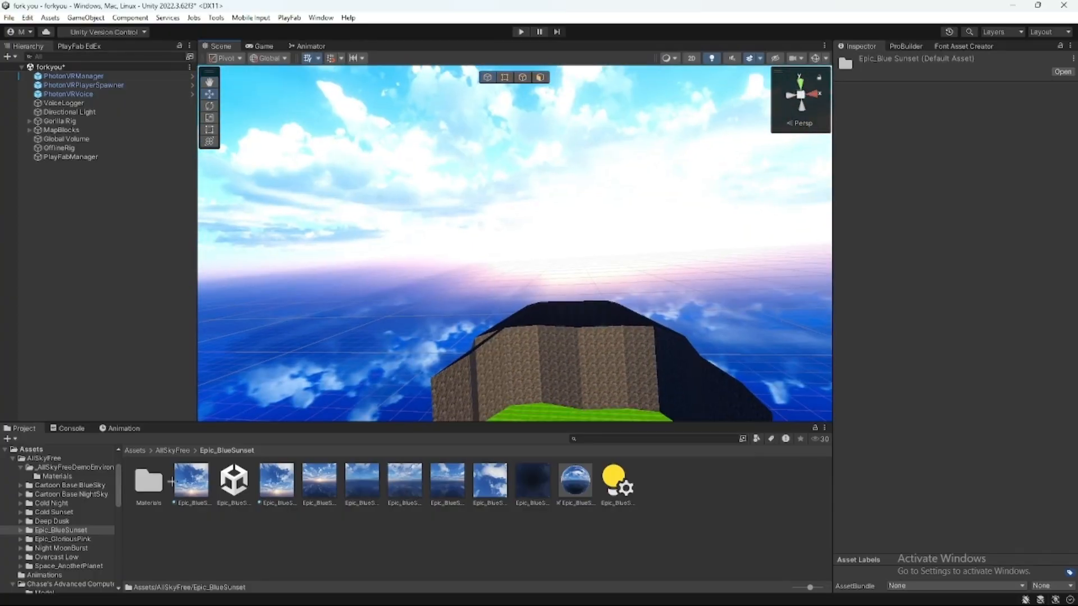
{"action": "left_click", "coordinate": [172, 450]}
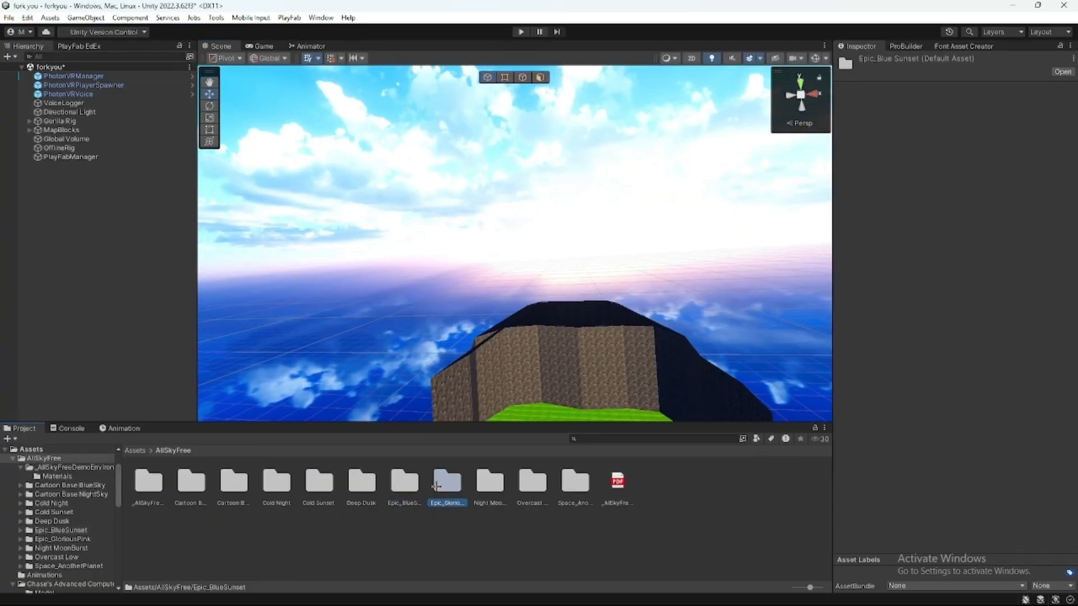
{"action": "double_click", "coordinate": [447, 479]}
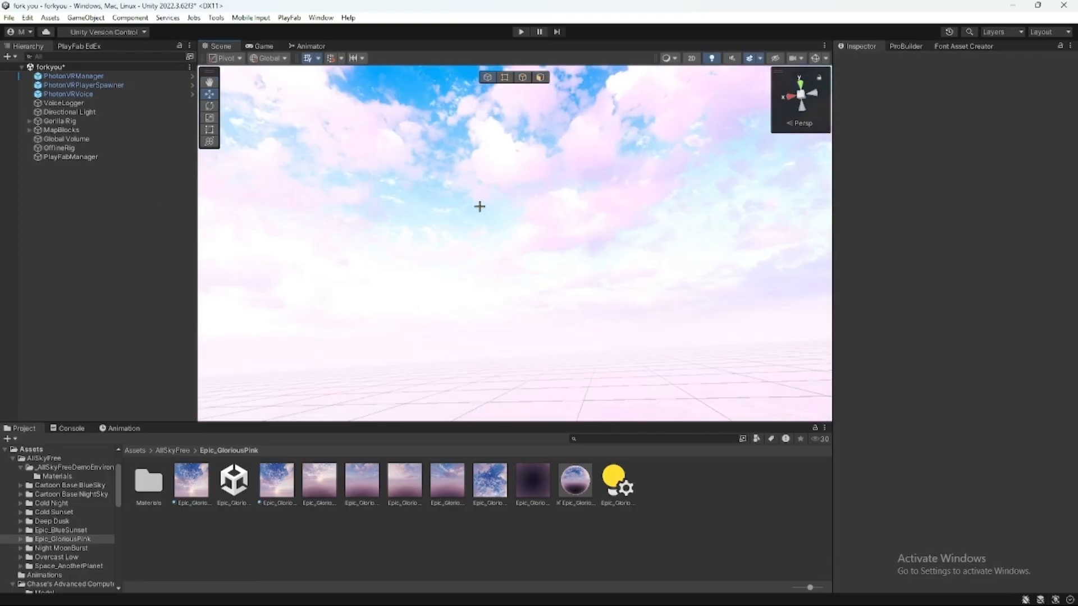
{"action": "left_click", "coordinate": [171, 450]}
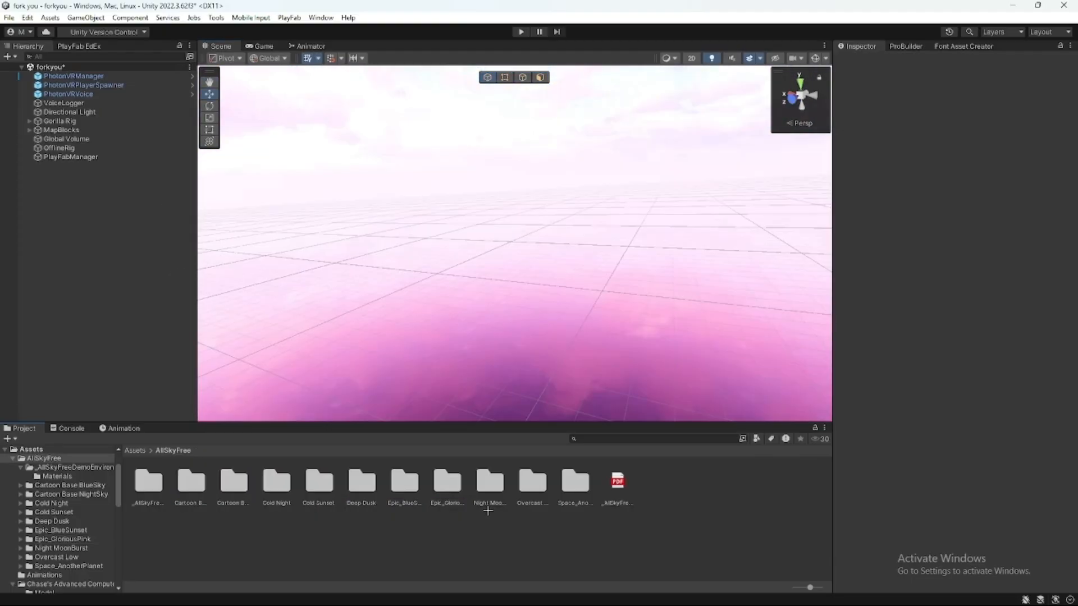
{"action": "double_click", "coordinate": [490, 481]}
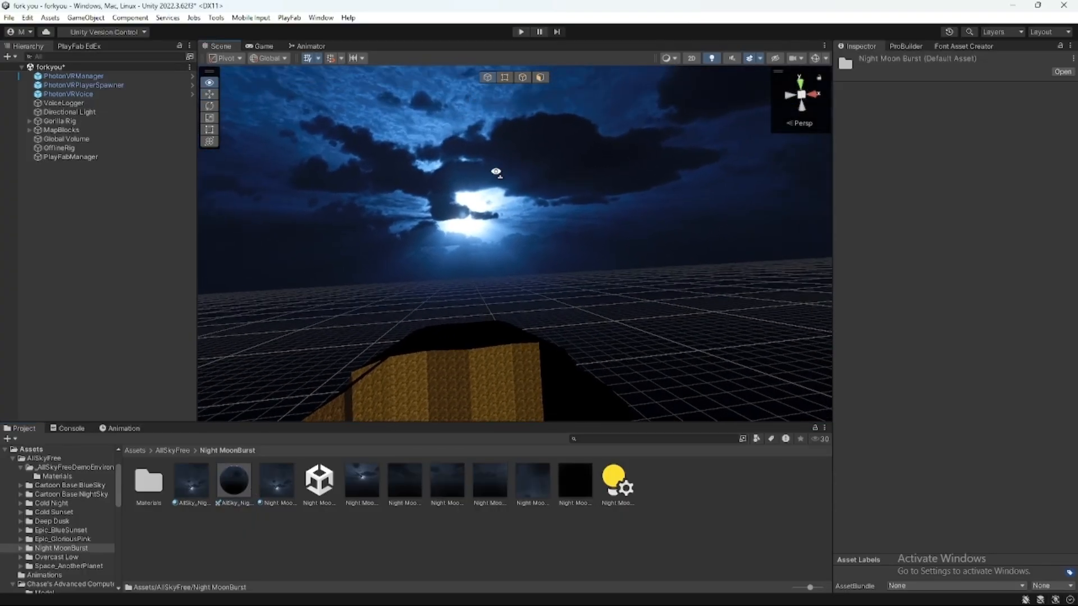
- Preview the grey, cloudy Overcast Low skybox from the folder tree
{"action": "left_click", "coordinate": [56, 557]}
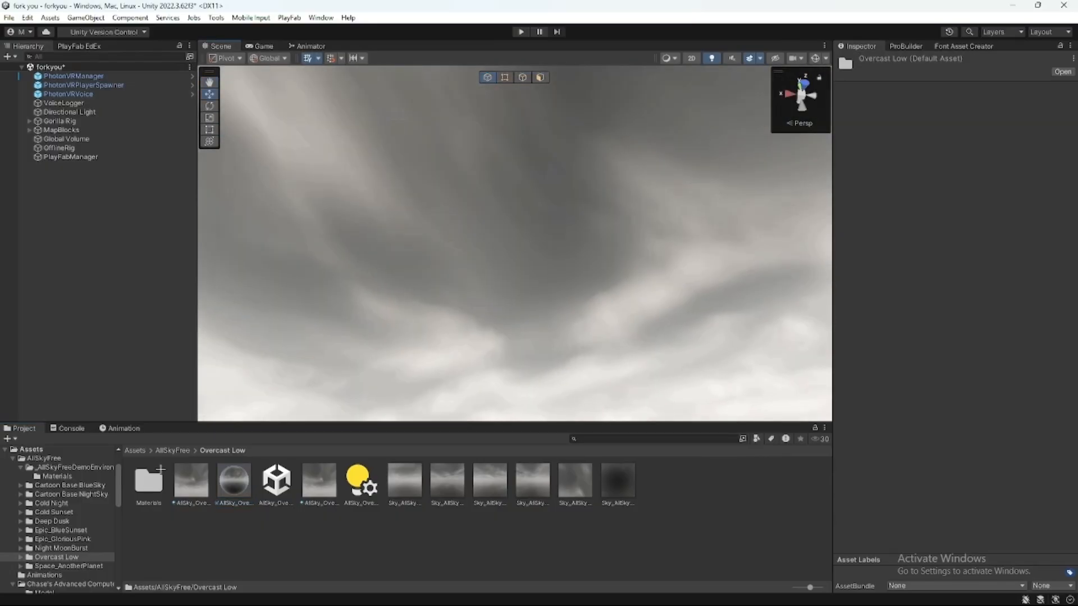
{"action": "left_click", "coordinate": [67, 566]}
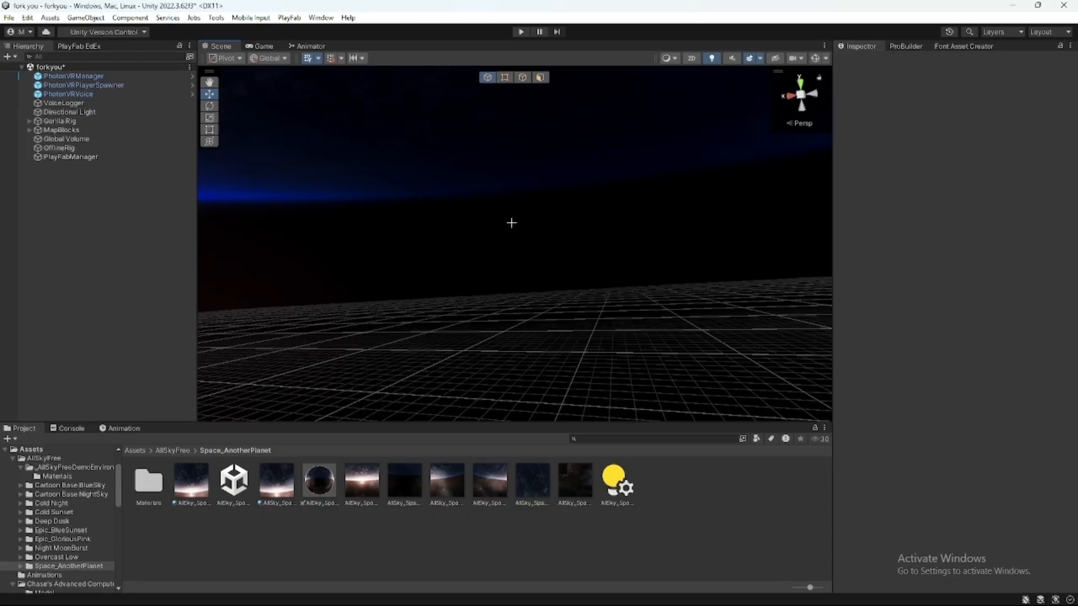
{"action": "mouse_move", "coordinate": [474, 200]}
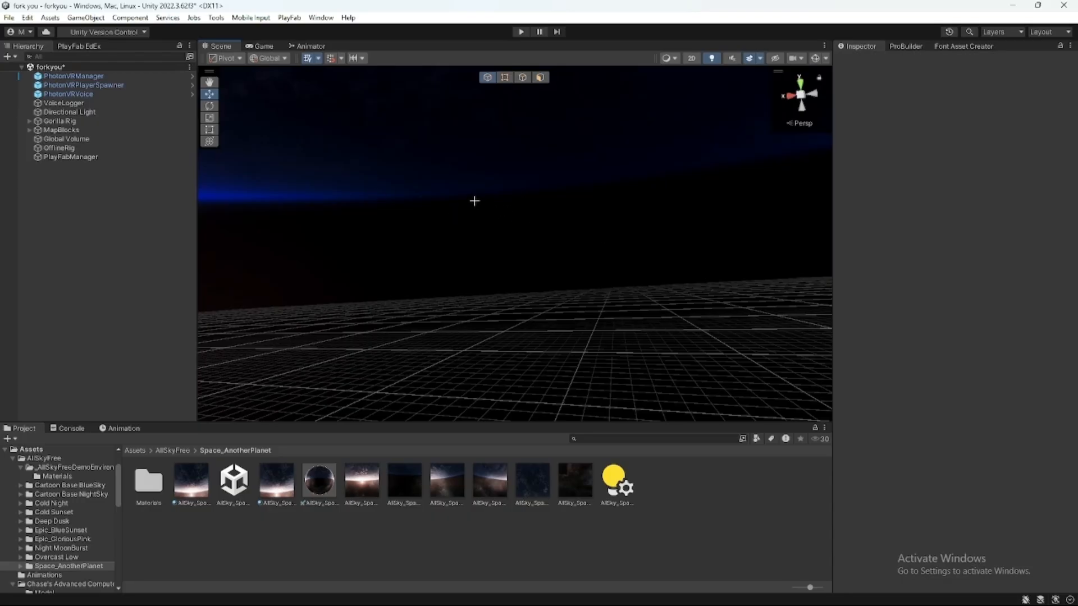
{"action": "mouse_move", "coordinate": [383, 218]}
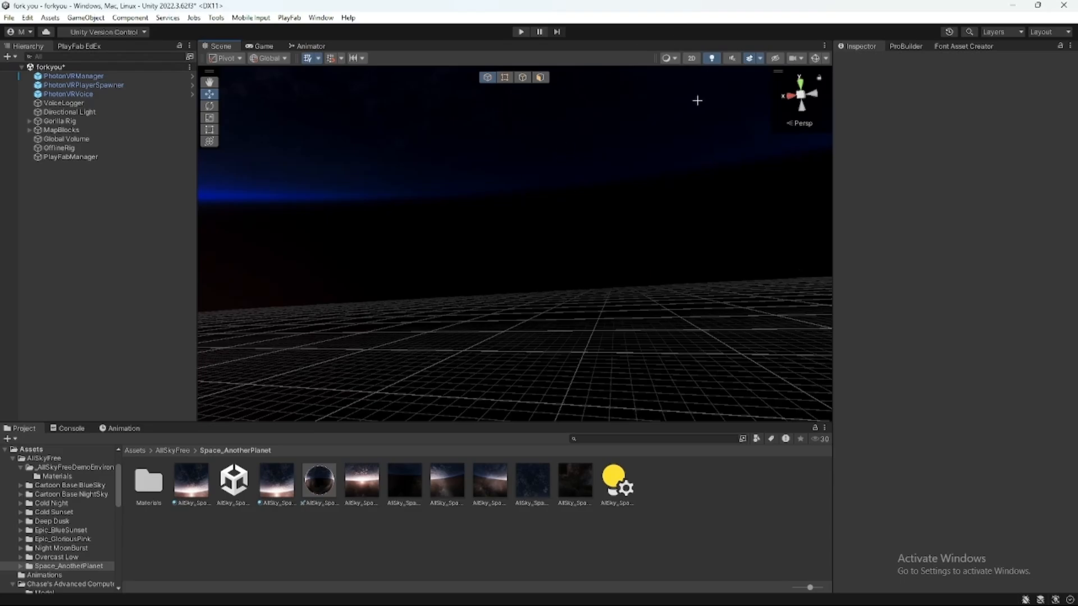
{"action": "mouse_move", "coordinate": [700, 97]}
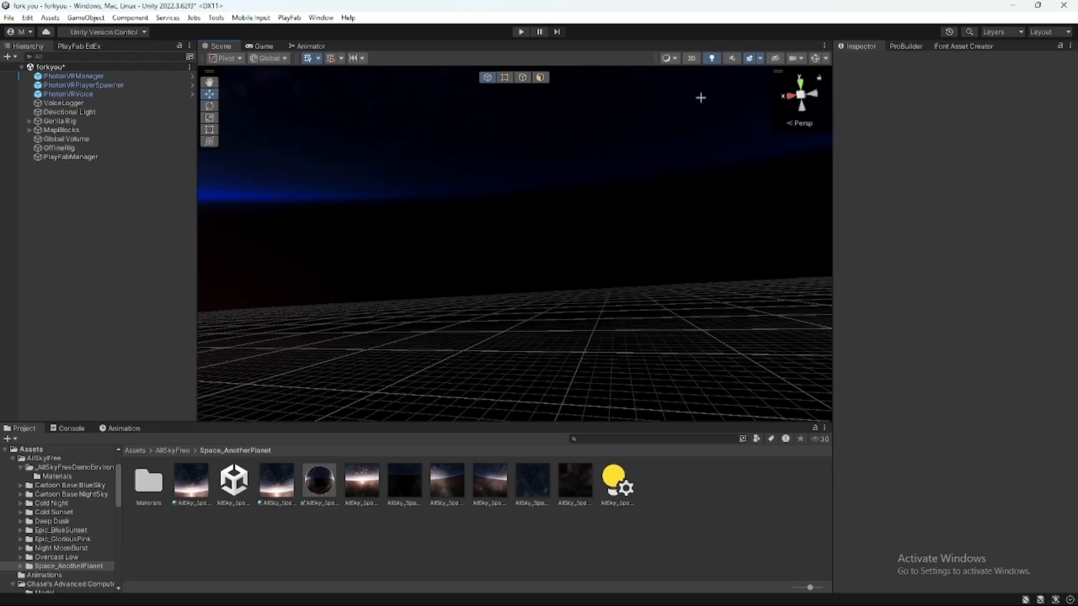